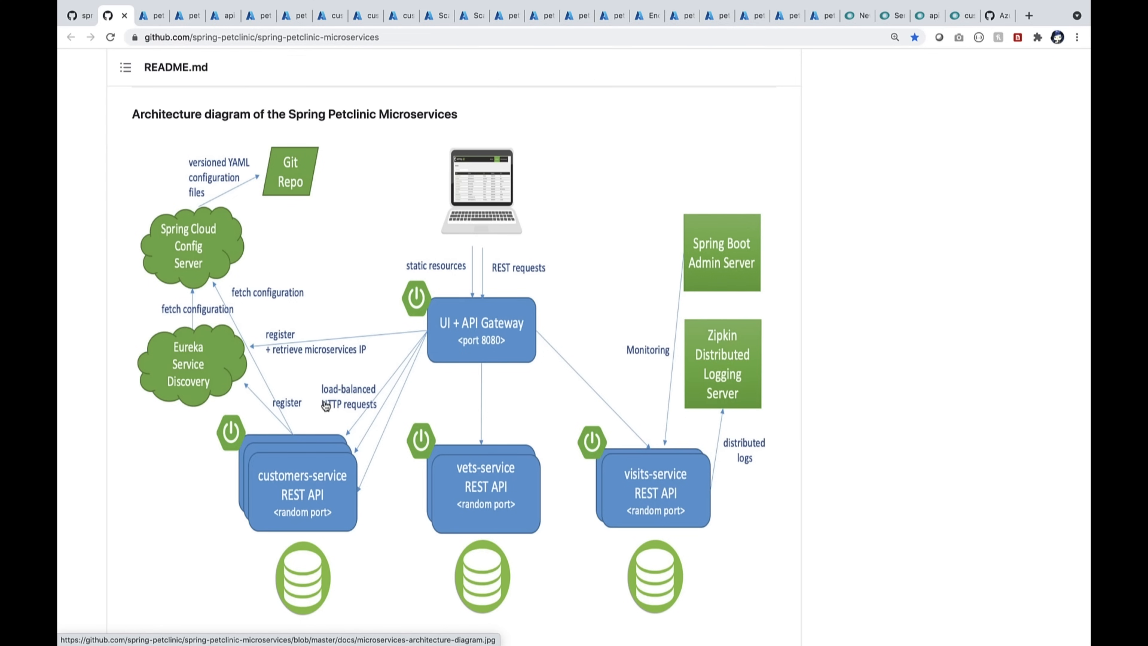
Bring up the Azure portal showing the petclinic-microservices Spring Cloud overview.
left_click(143, 14)
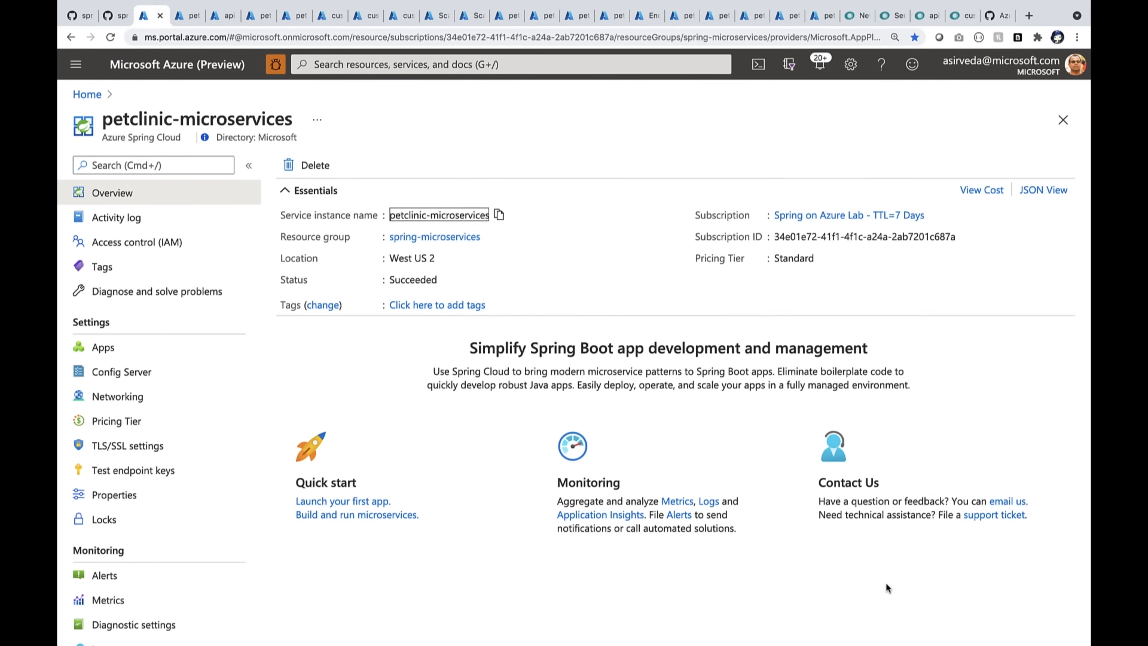
Launch the api-gateway app's public URL from its overview to load the Petclinic welcome page.
left_click(102, 346)
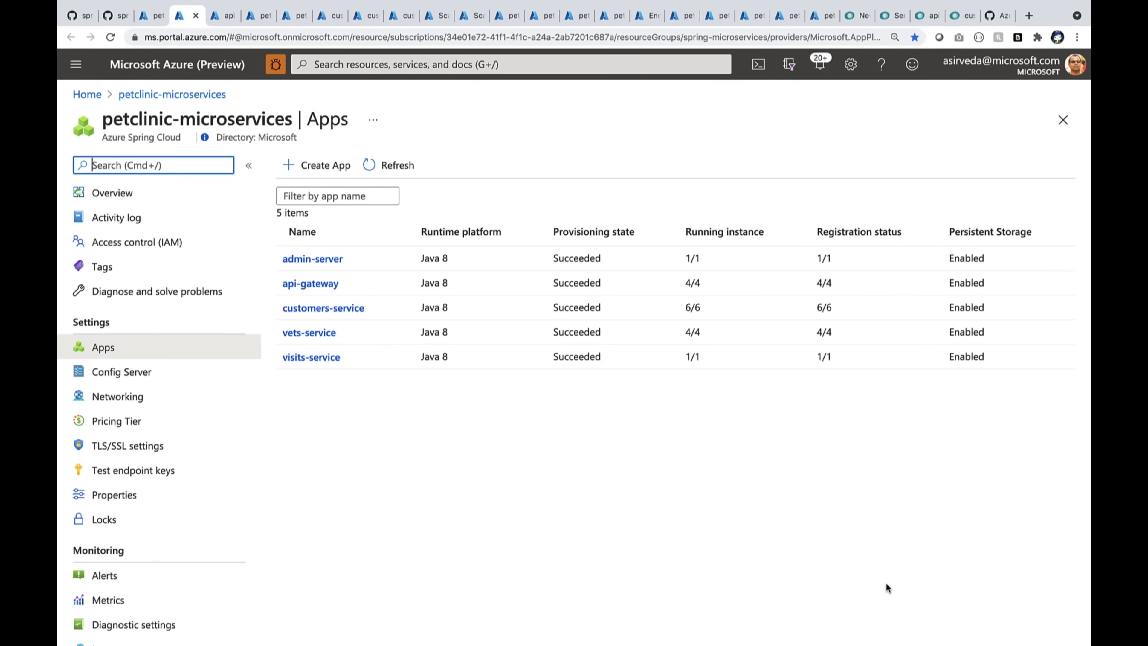
left_click(310, 282)
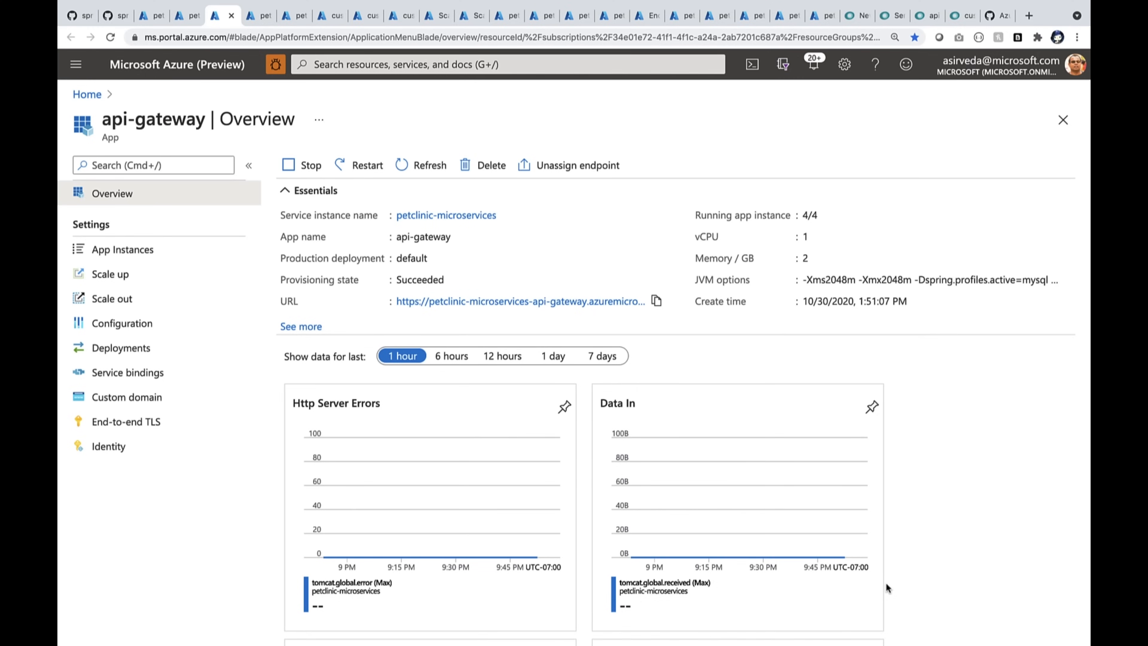
mouse_move(610, 319)
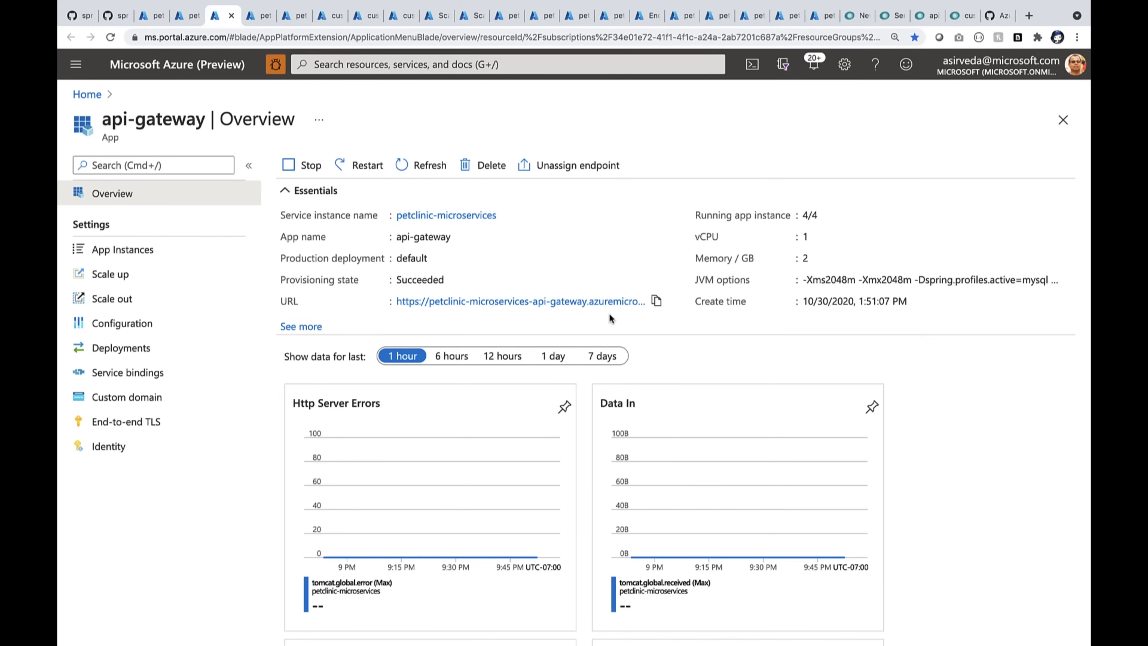
left_click(518, 301)
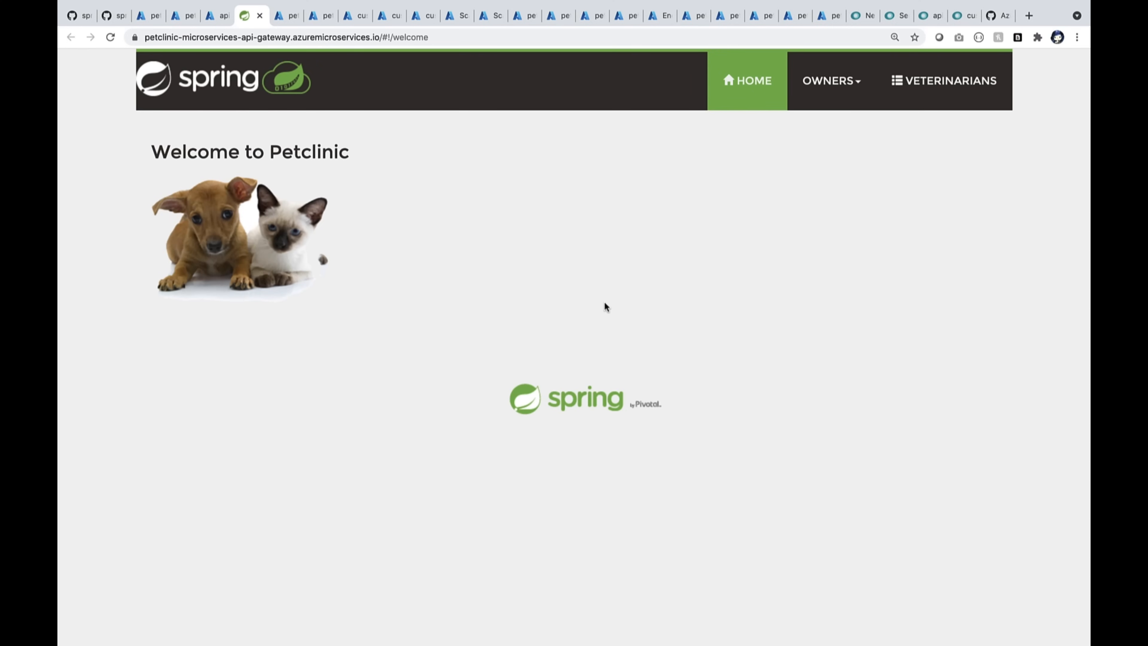
Browse all owners, veterinarians and Jean Coleman's pets, then return to the portal's apps list.
left_click(831, 80)
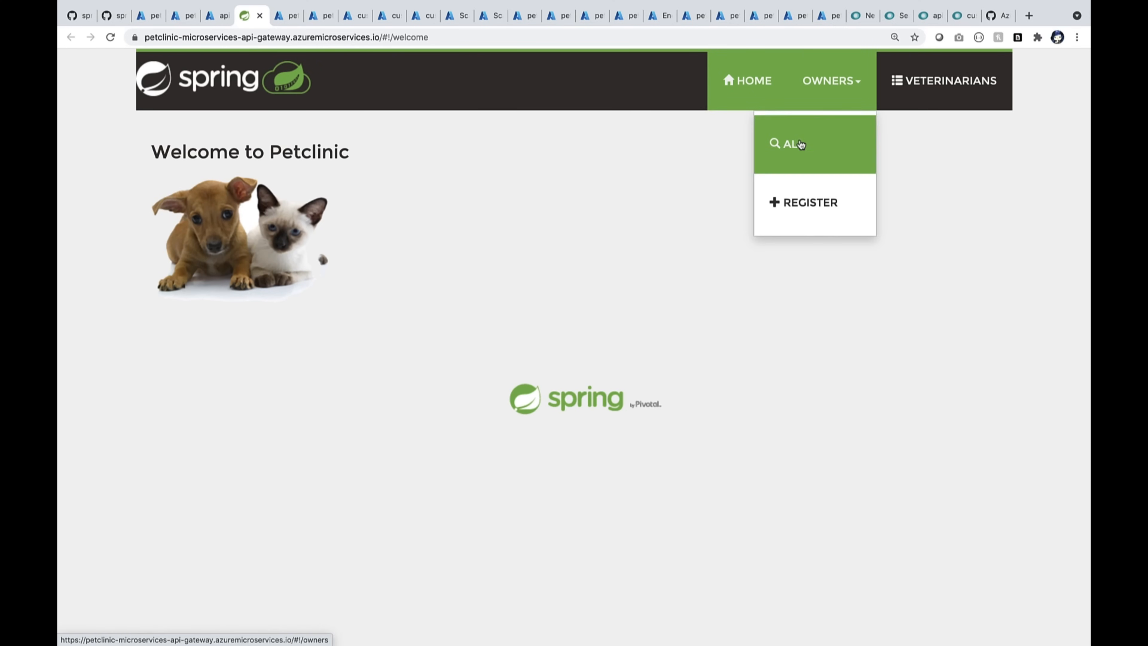
left_click(789, 144)
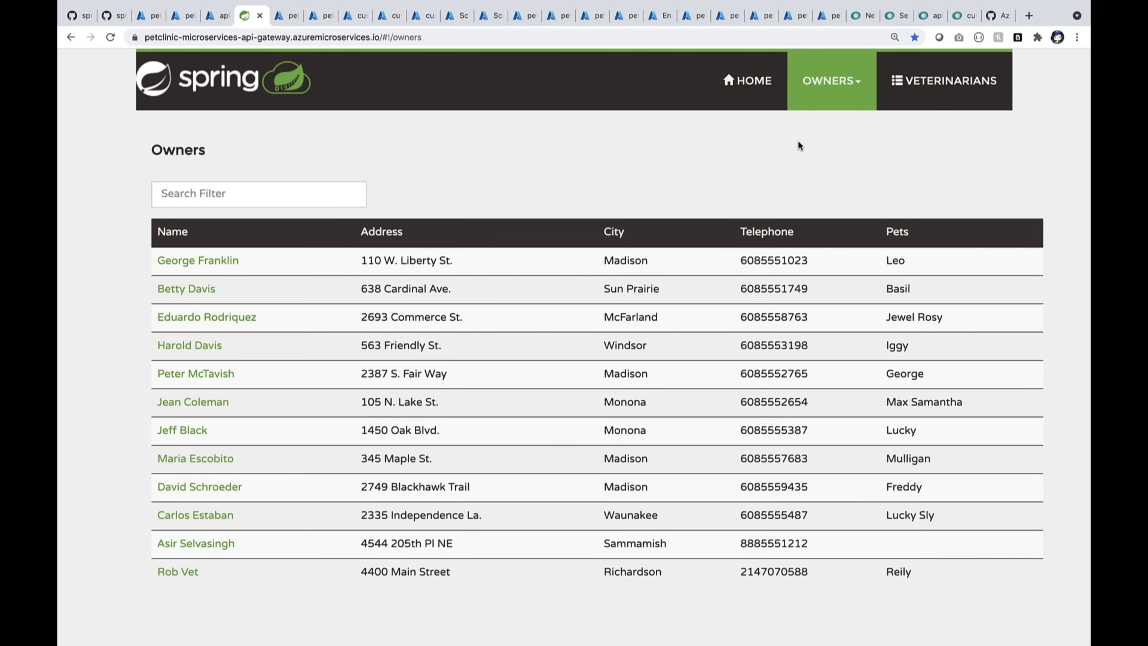
mouse_move(235, 379)
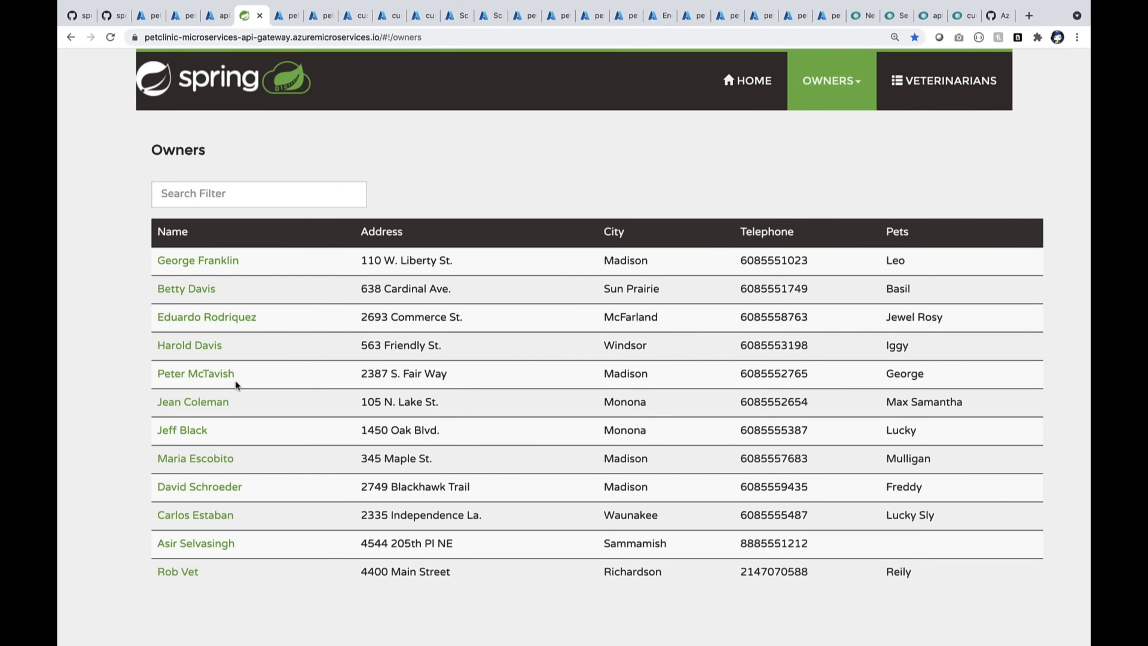
mouse_move(961, 392)
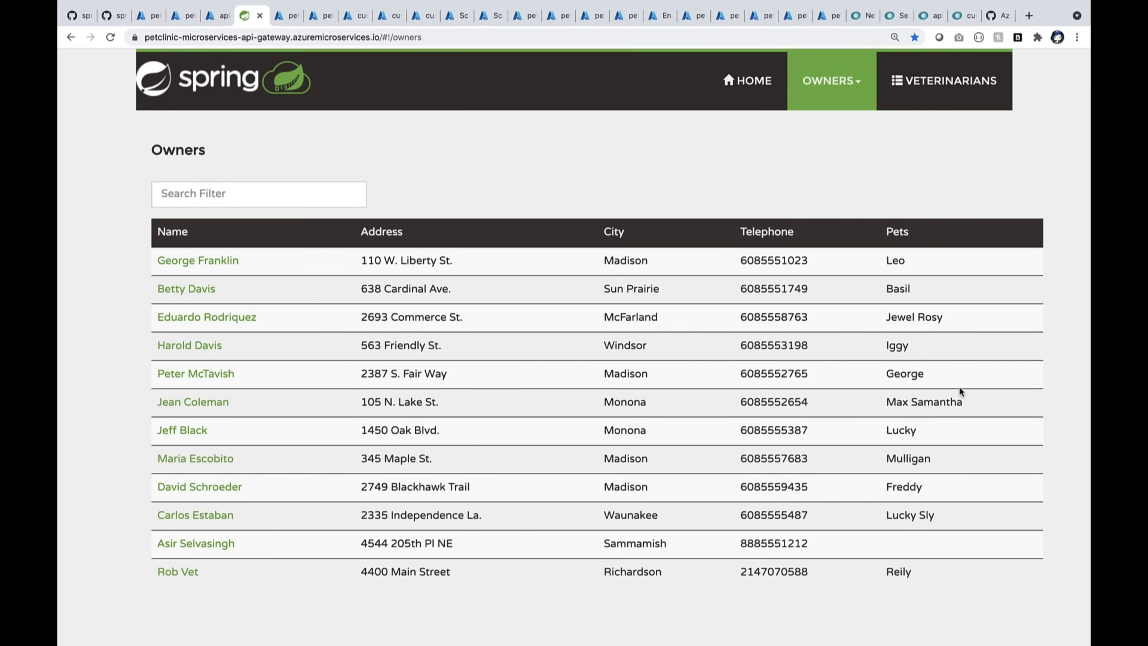
left_click(943, 81)
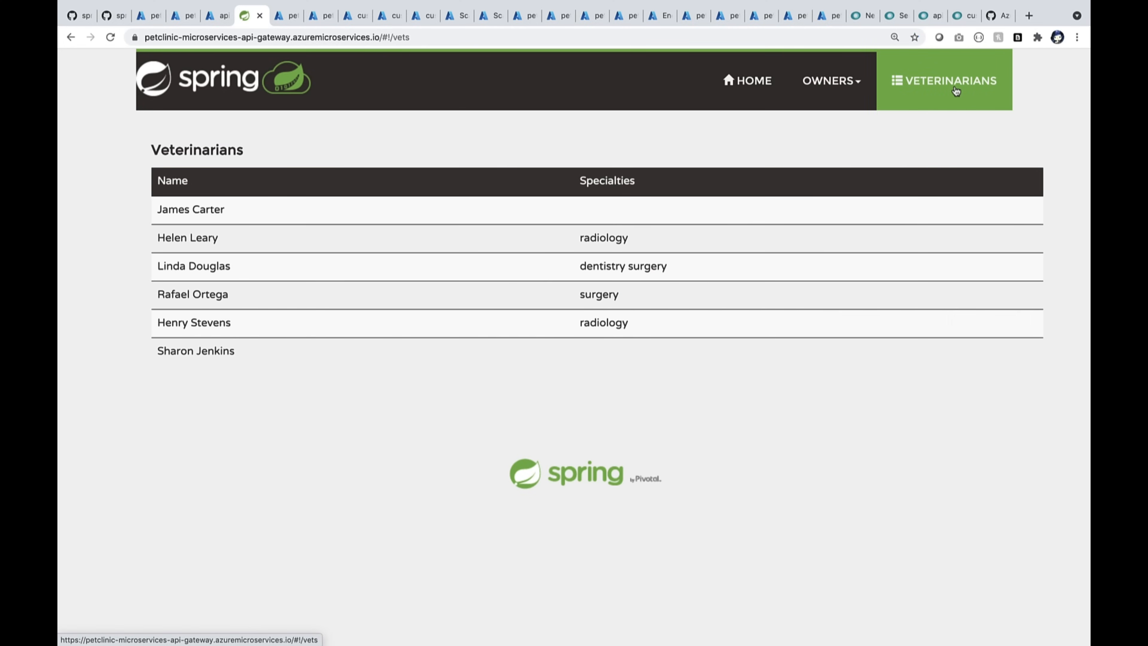
mouse_move(891, 83)
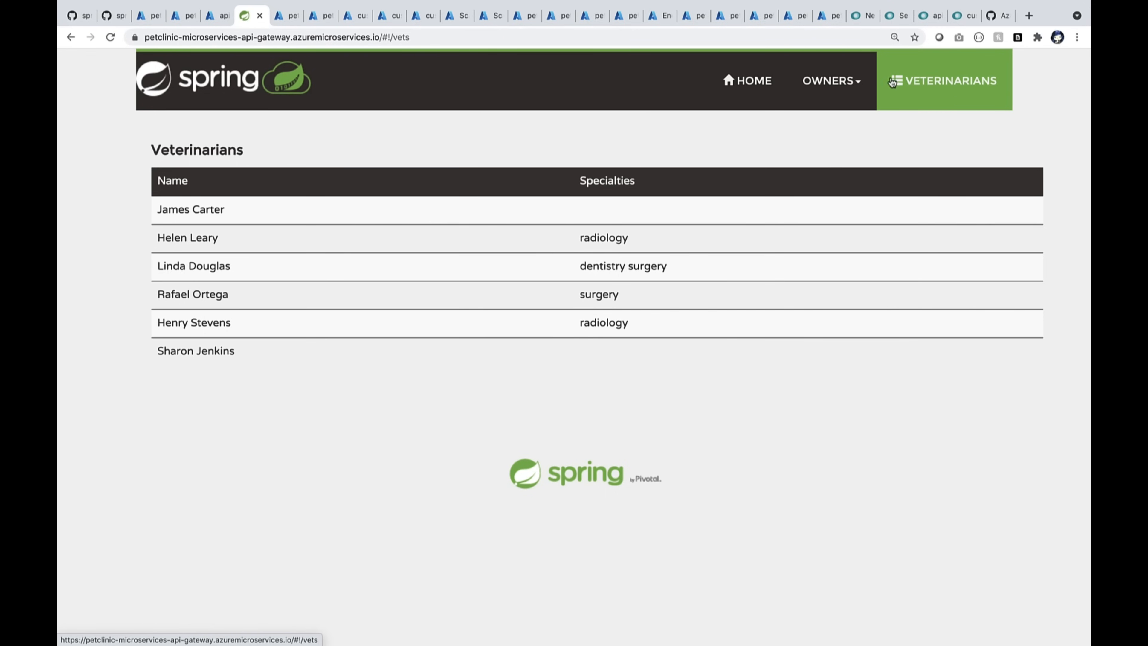
left_click(827, 81)
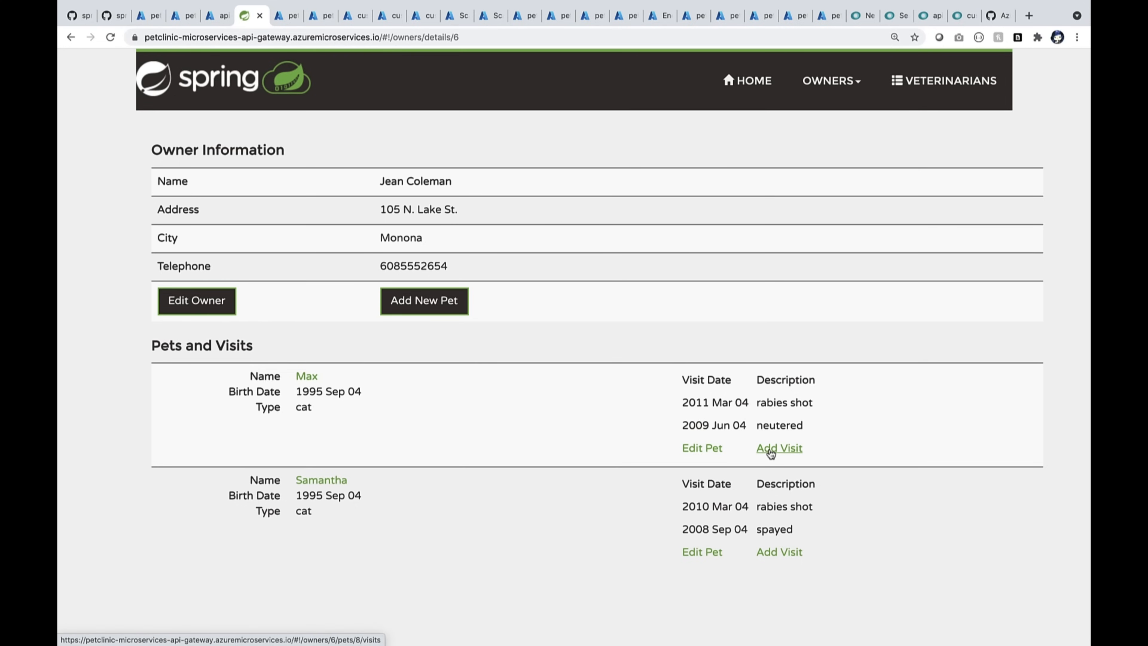
left_click(275, 16)
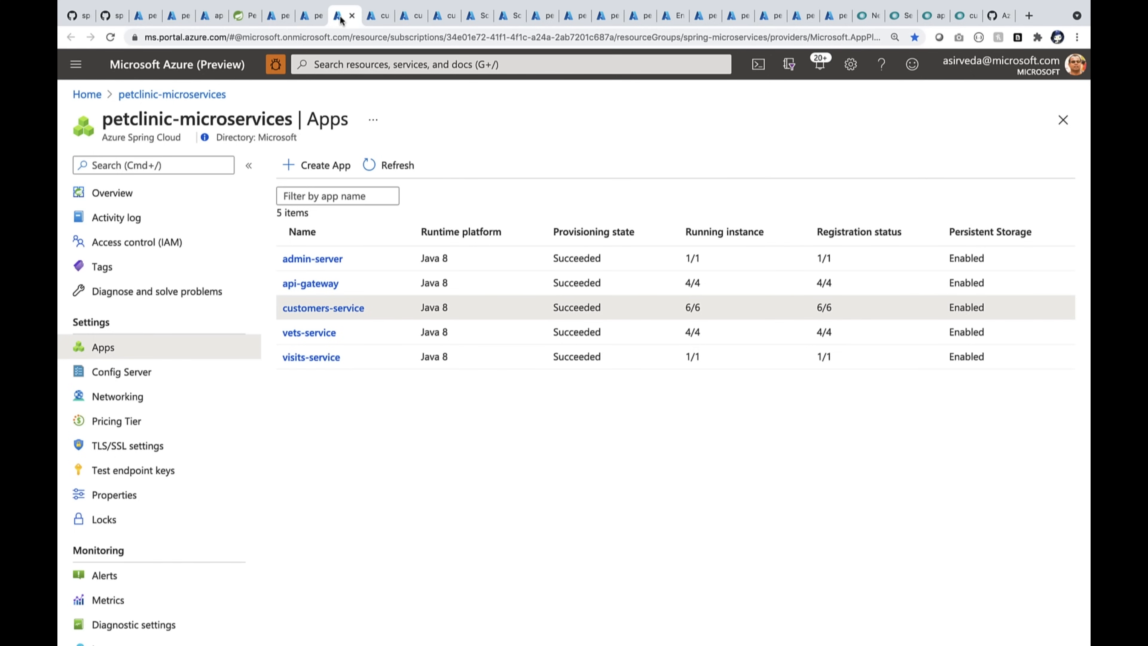
Raise customers-service's manual instance count from 6 to 339 without saving.
left_click(322, 308)
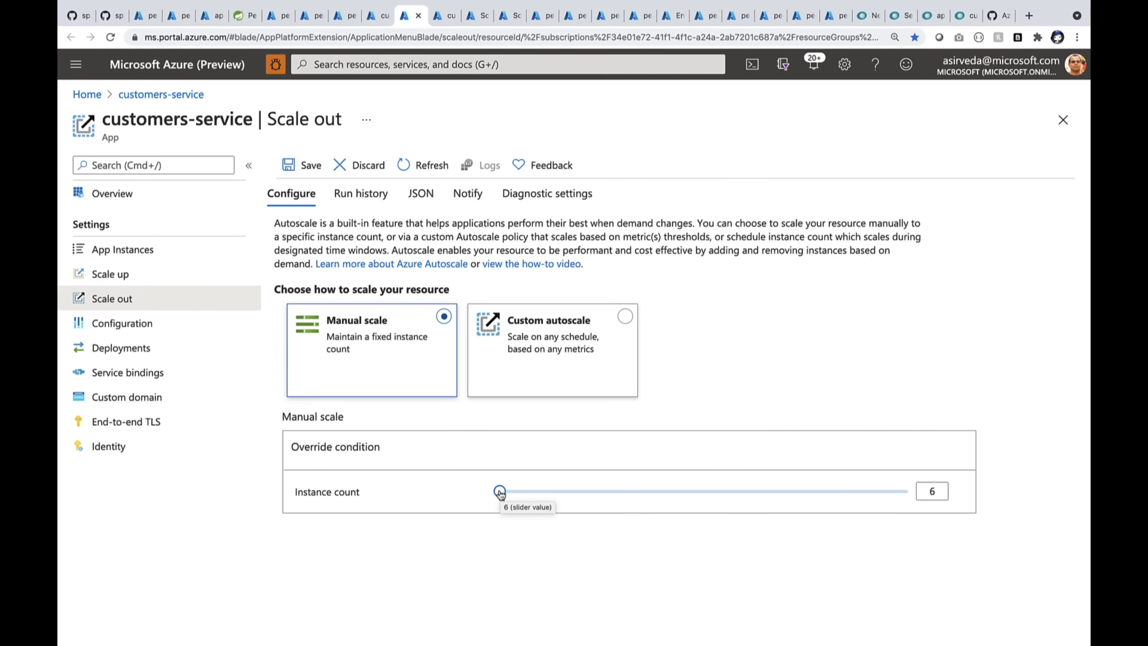
left_click_drag(500, 490, 633, 490)
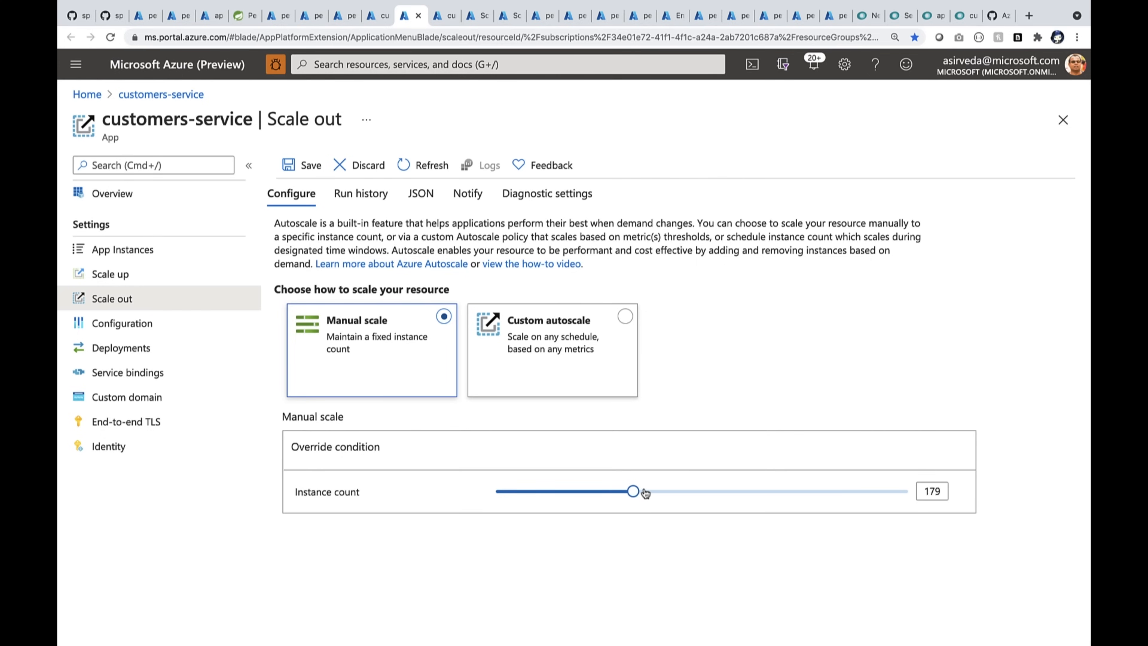
left_click_drag(633, 492, 775, 491)
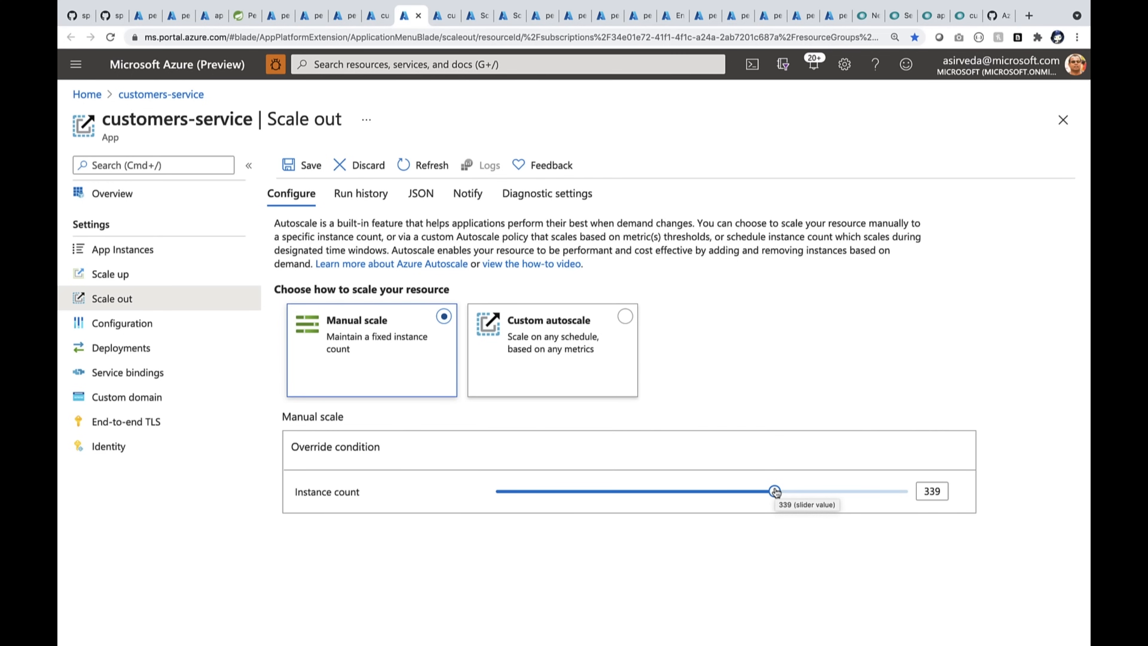
mouse_move(410, 20)
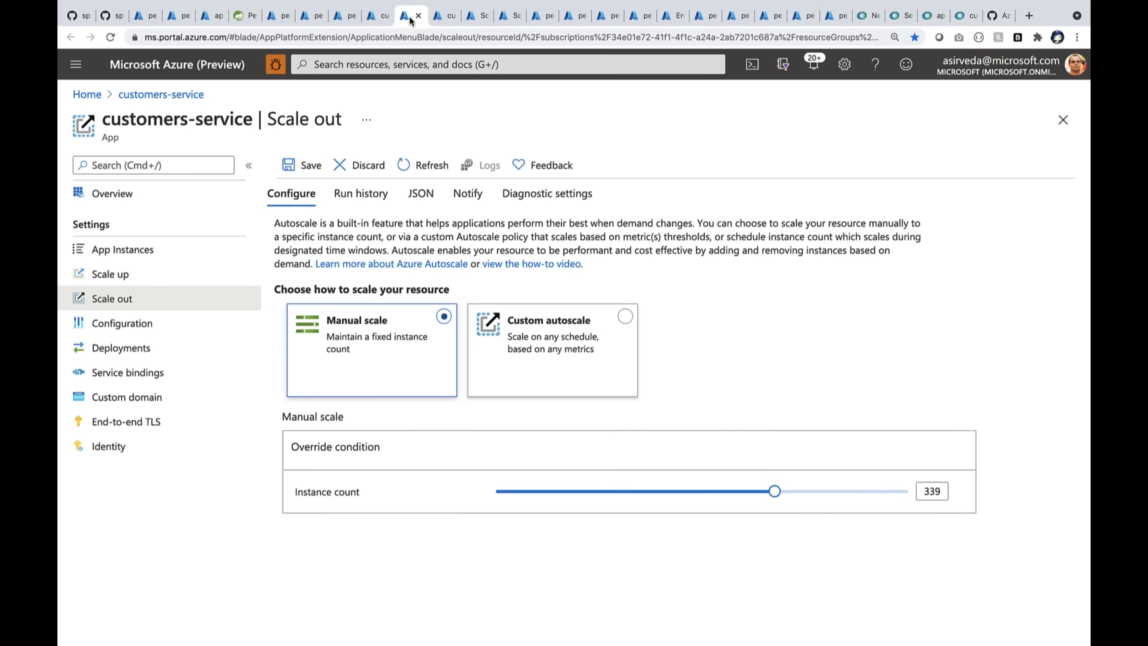
Review the CPU-below-30% scale-in rule decreasing by 2, then dismiss its pane.
left_click(624, 315)
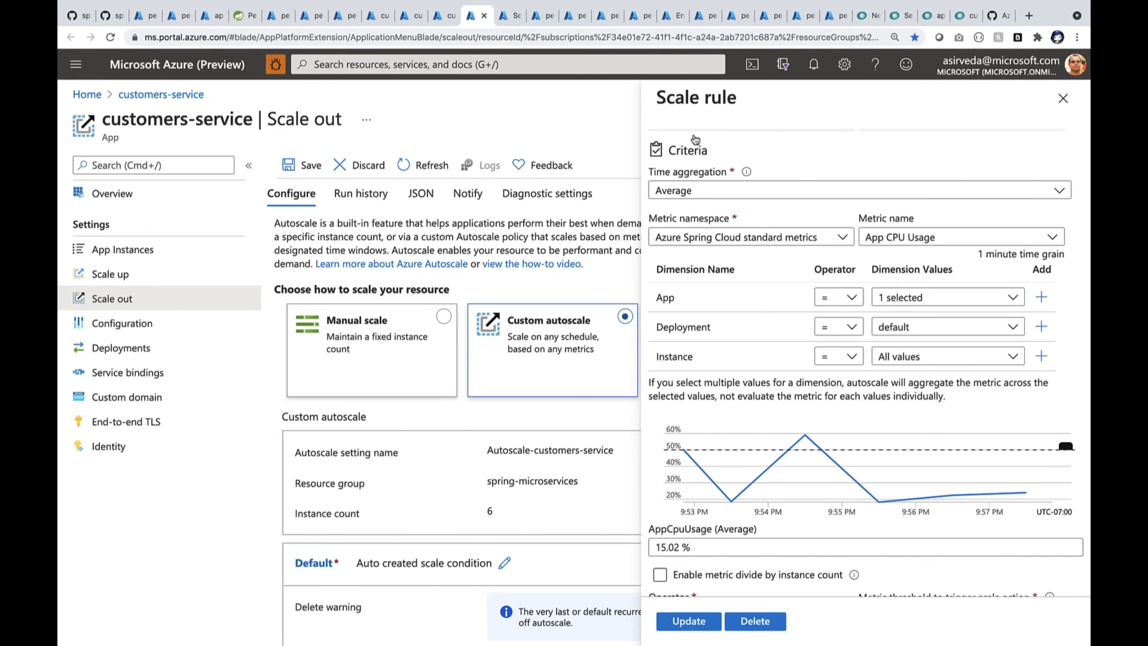
mouse_move(725, 469)
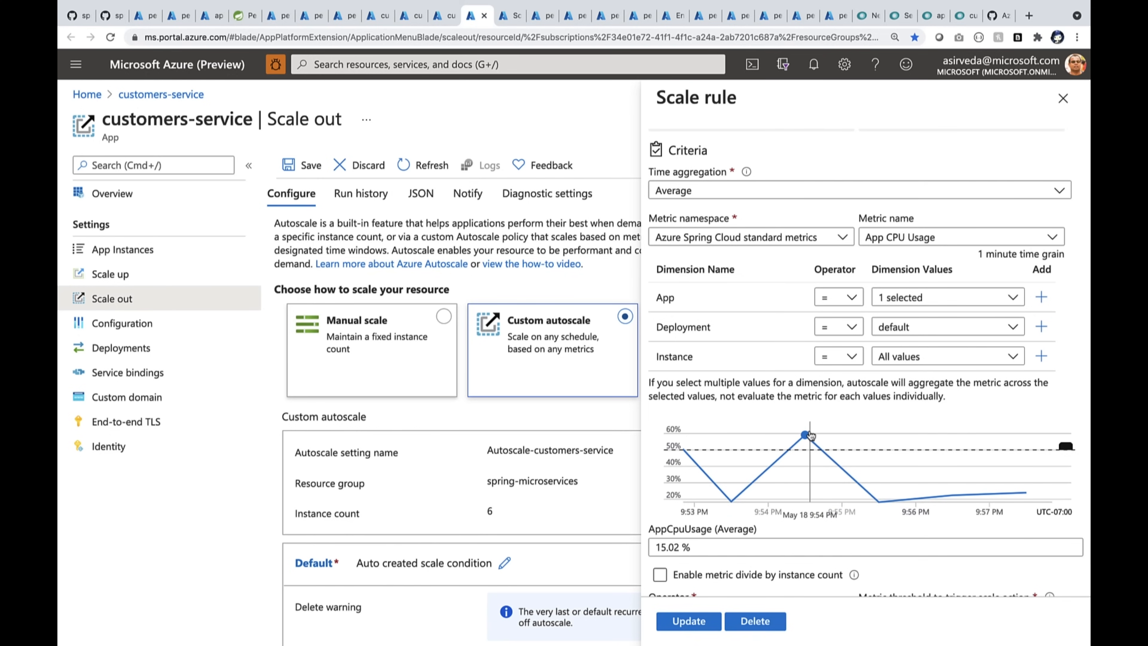
scroll("down", 3)
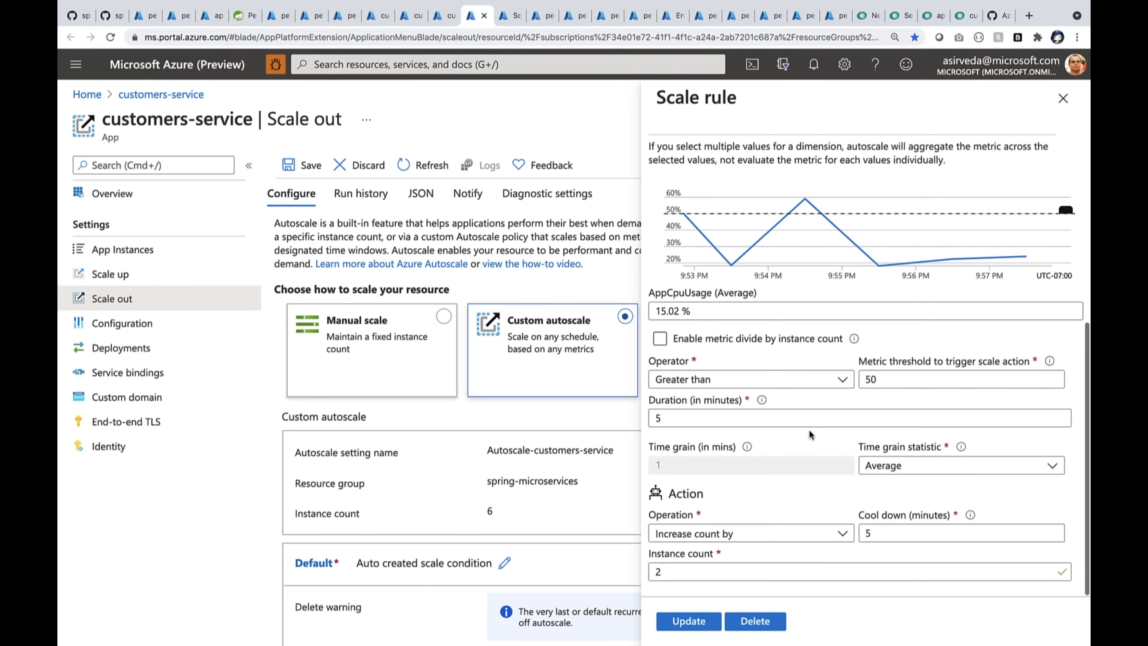
mouse_move(684, 586)
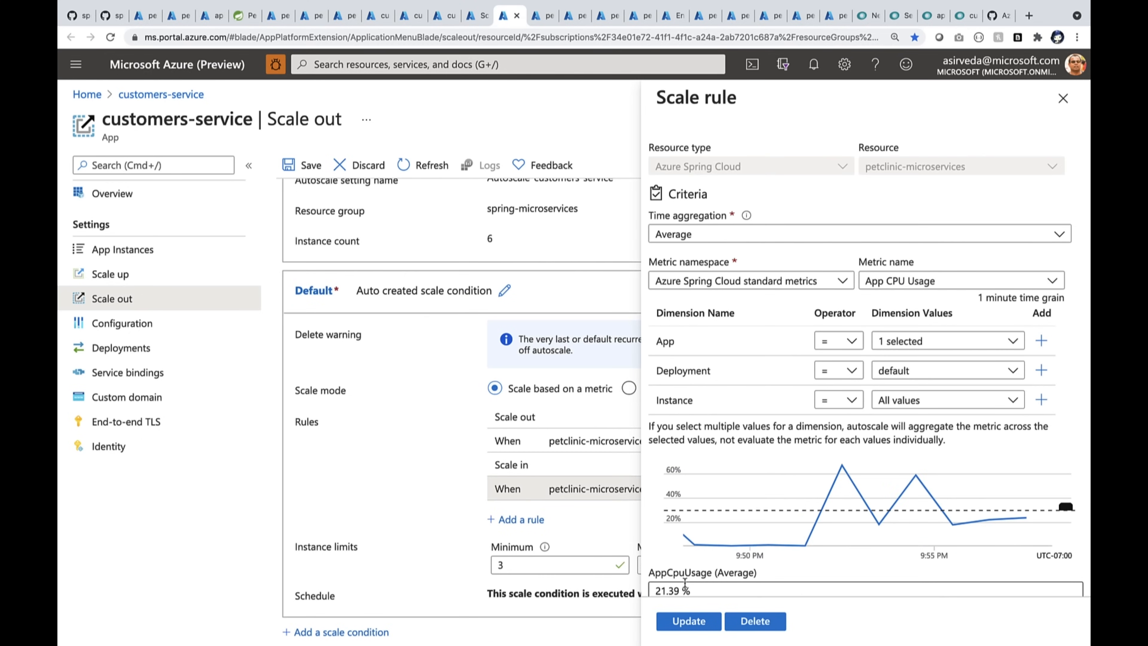
mouse_move(953, 525)
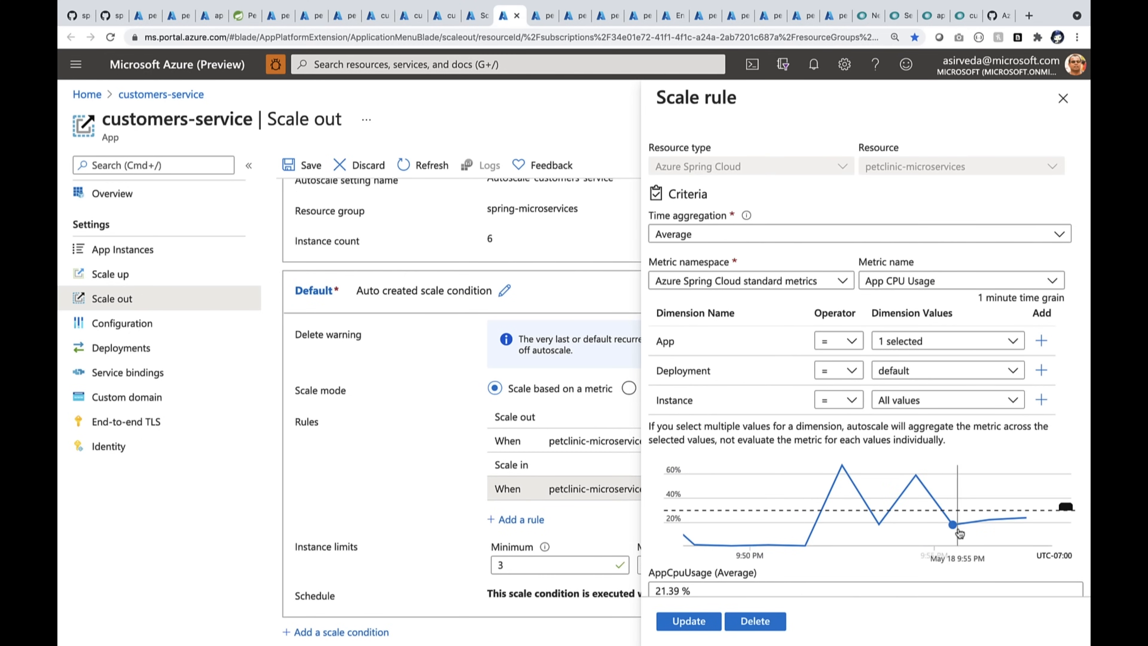
scroll("down", 3)
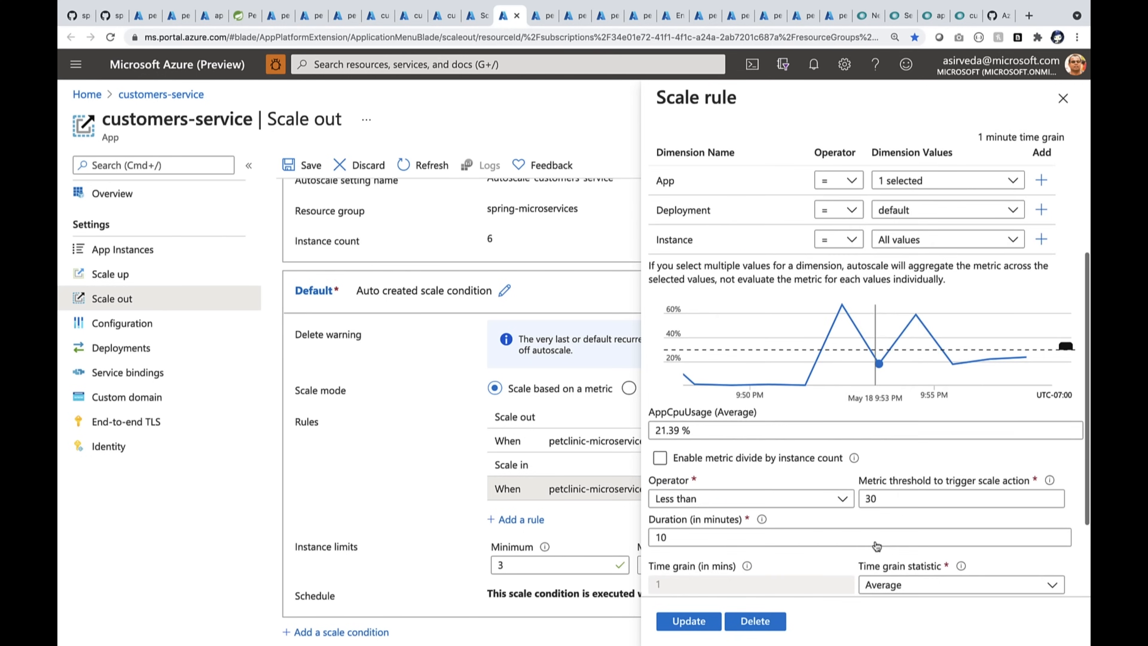
scroll("down", 3)
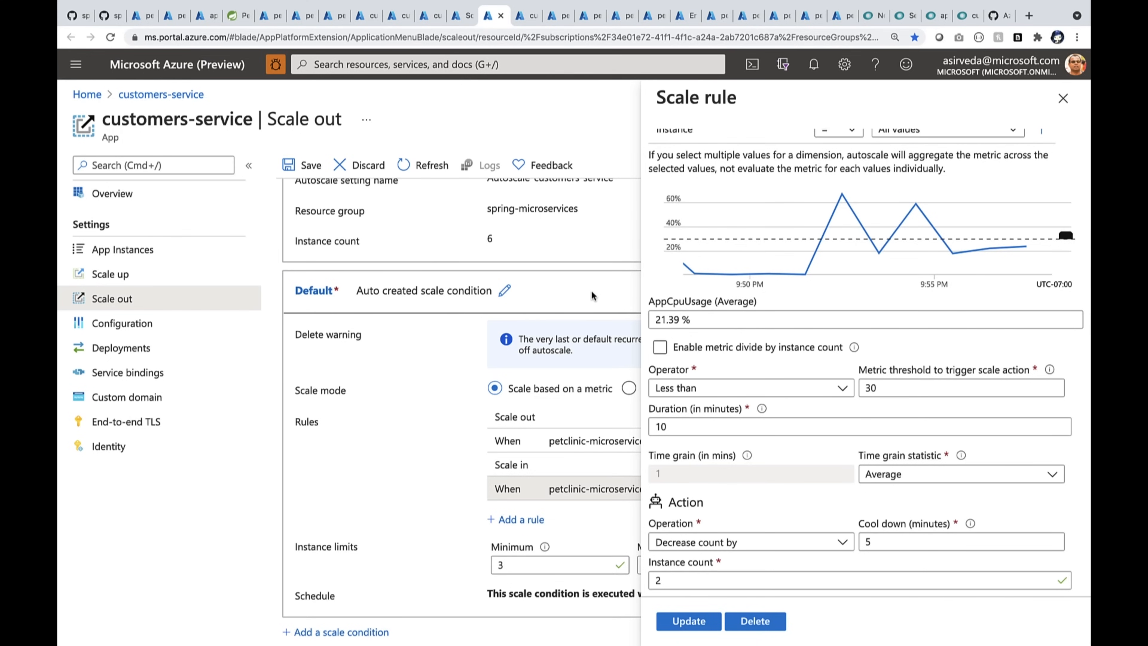
left_click(1062, 98)
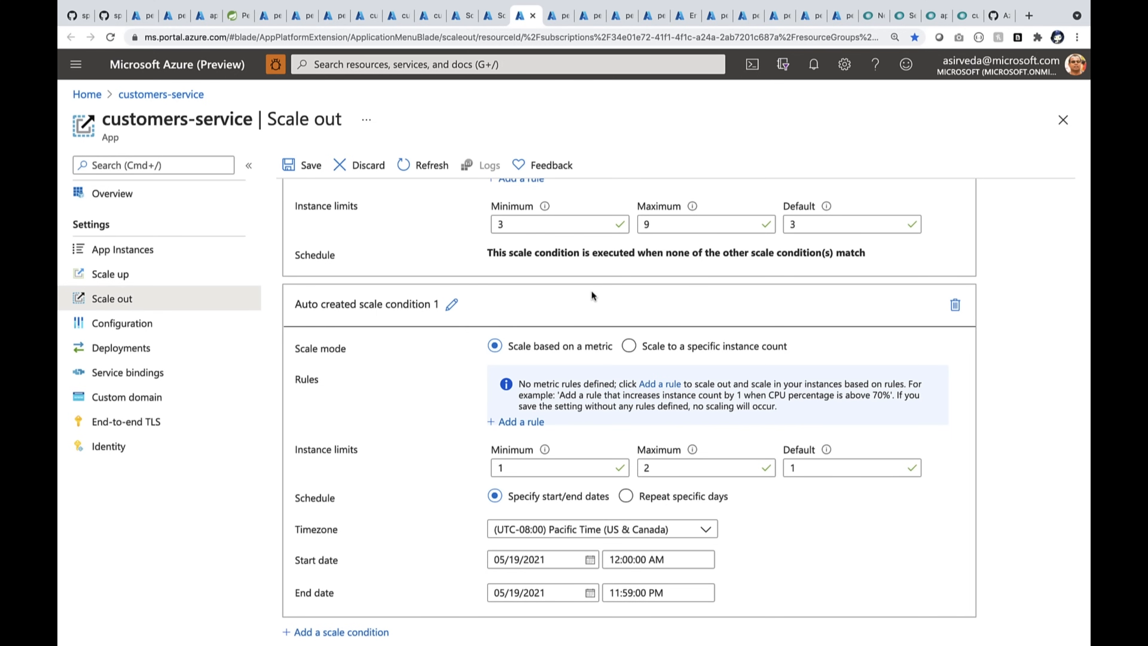
left_click(558, 14)
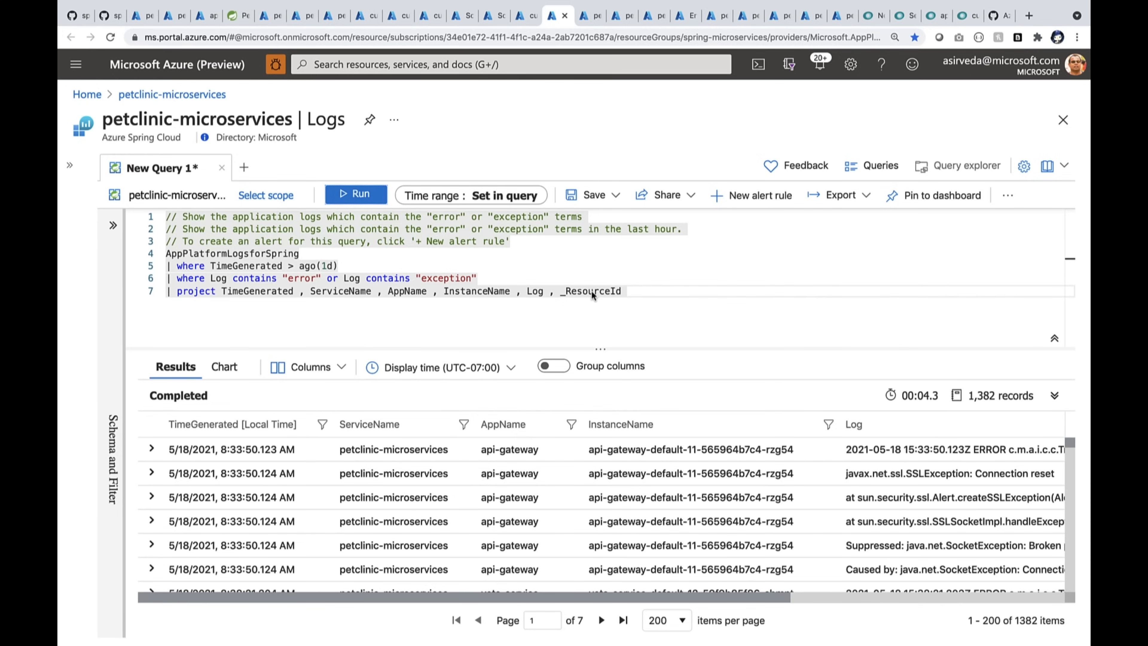
mouse_move(520, 498)
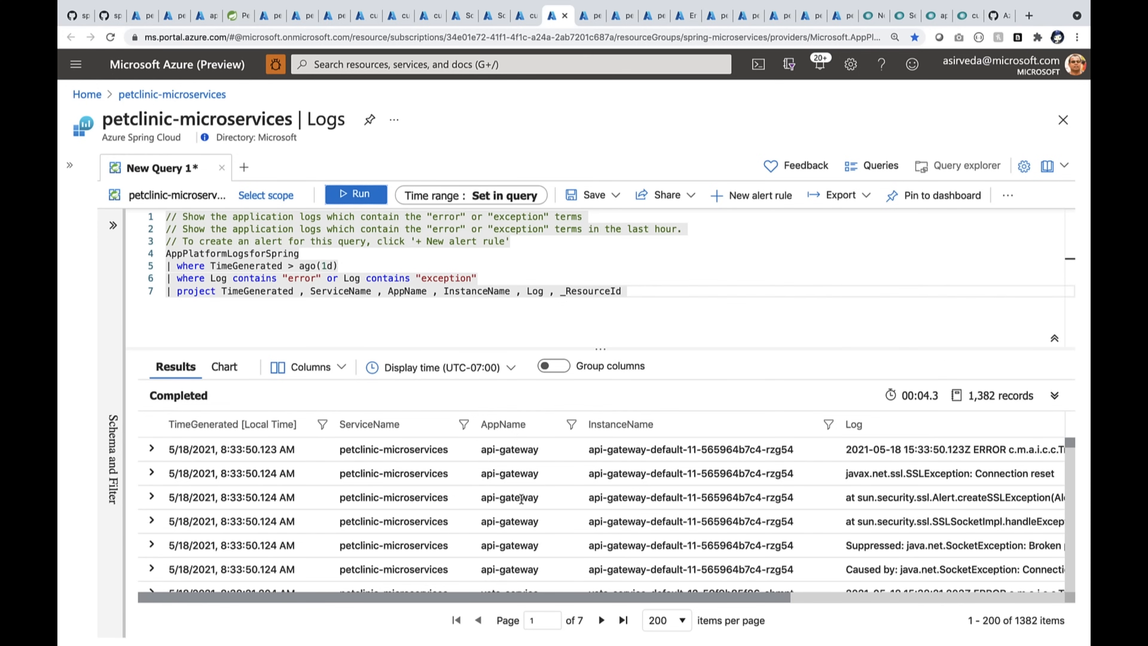
Show the Application Insights application map for petclinic-microservices after scanning the logs.
scroll("down", 3)
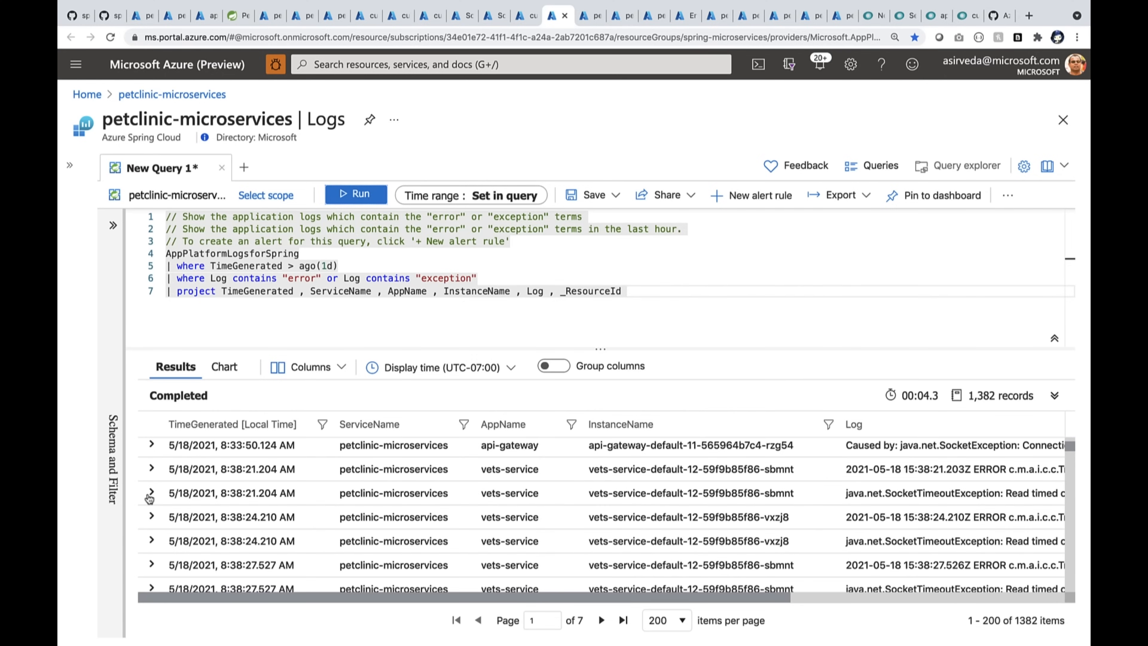
left_click(150, 493)
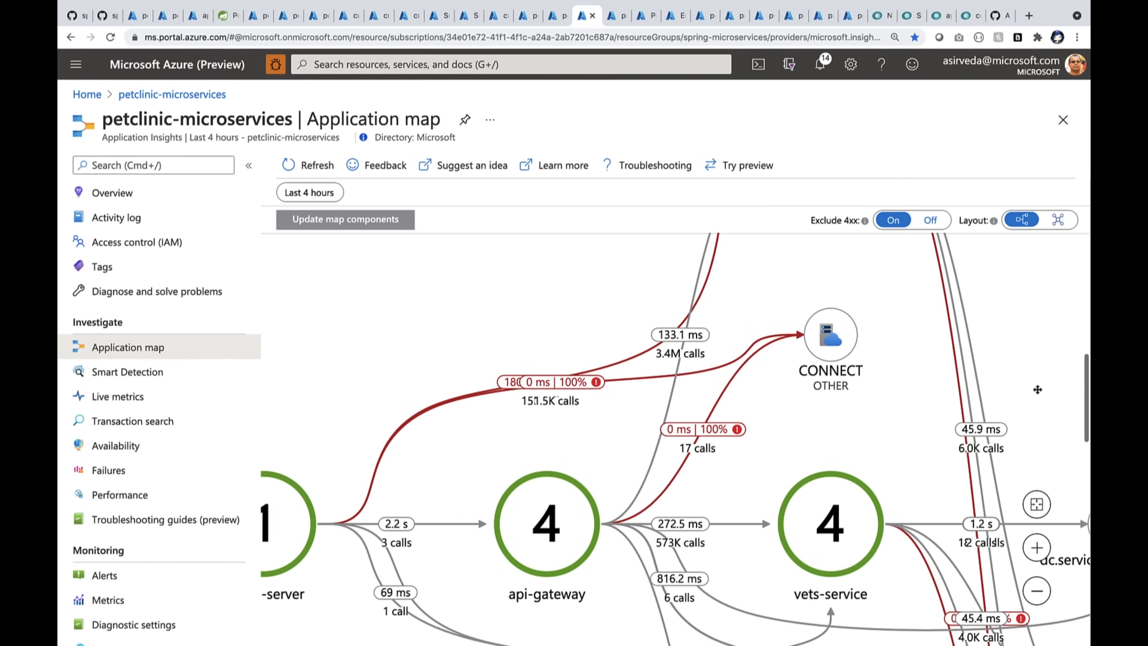
Show details of api-gateway calls to customers-service, slowest HTTP GET at 134.5 ms.
left_click(545, 522)
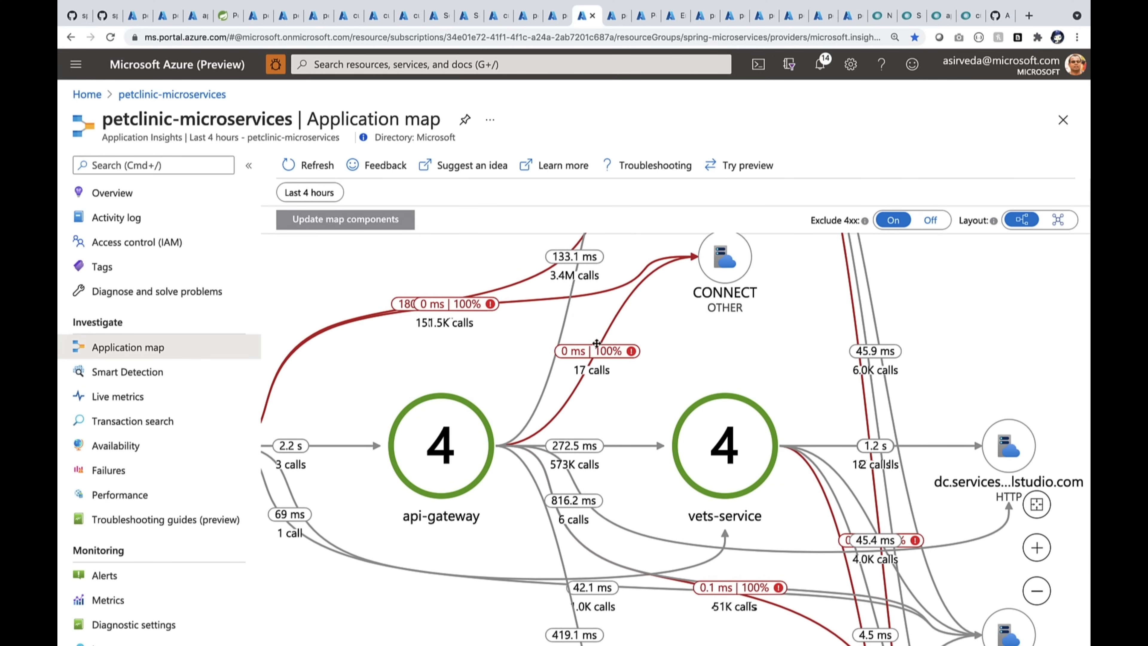
scroll("down", 3)
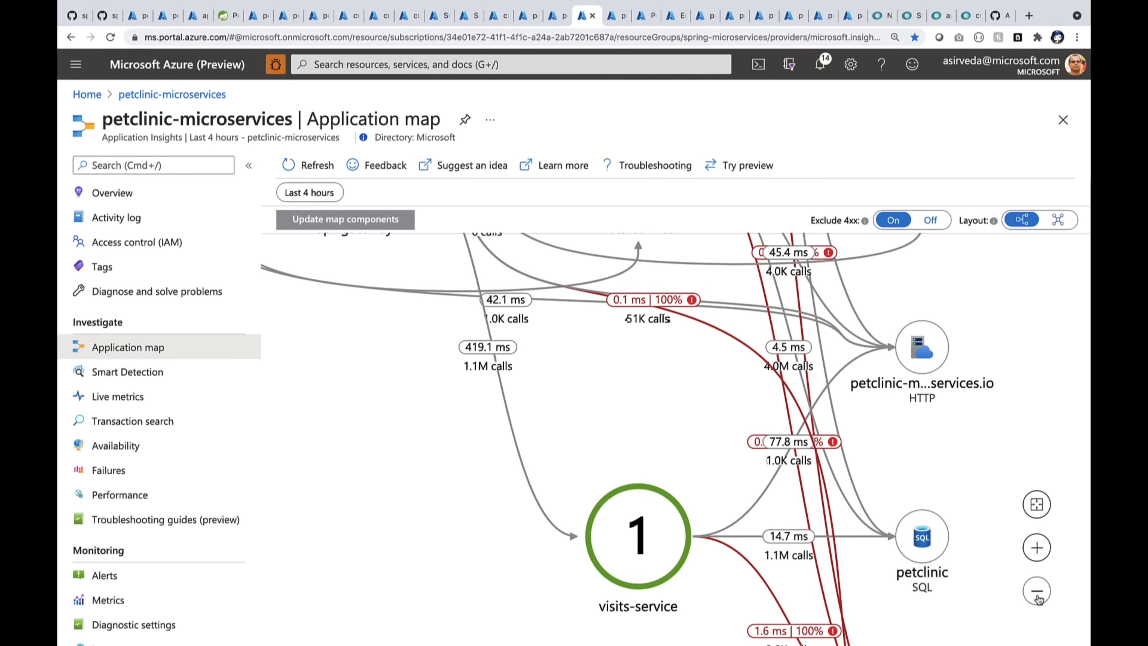
left_click(1036, 591)
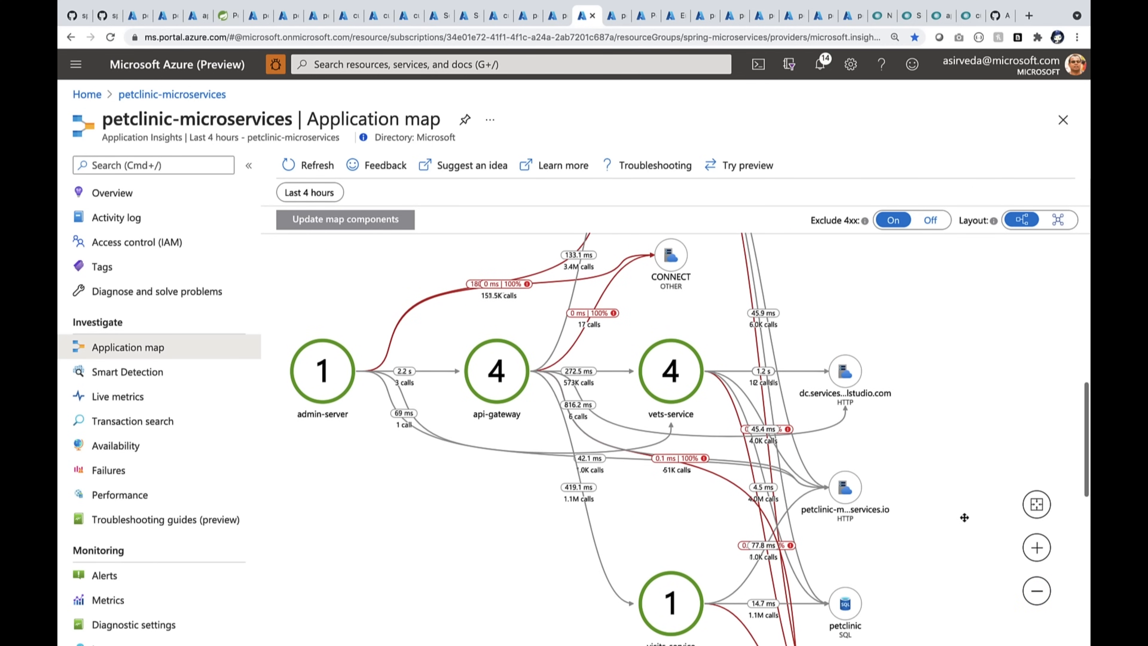
scroll("down", 3)
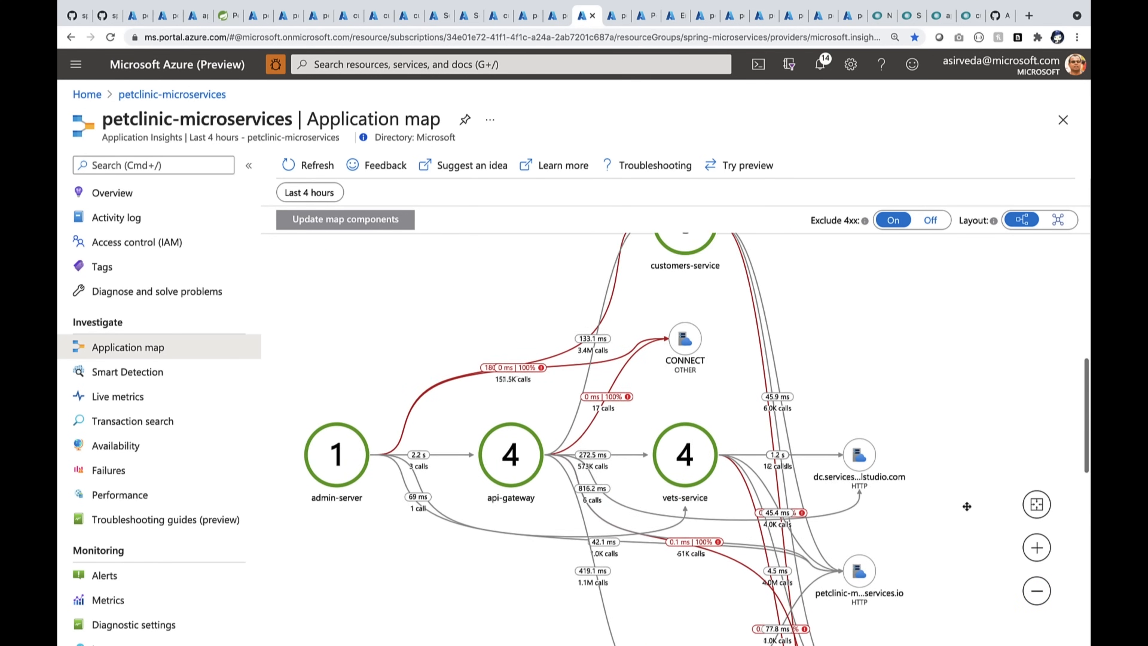
mouse_move(578, 394)
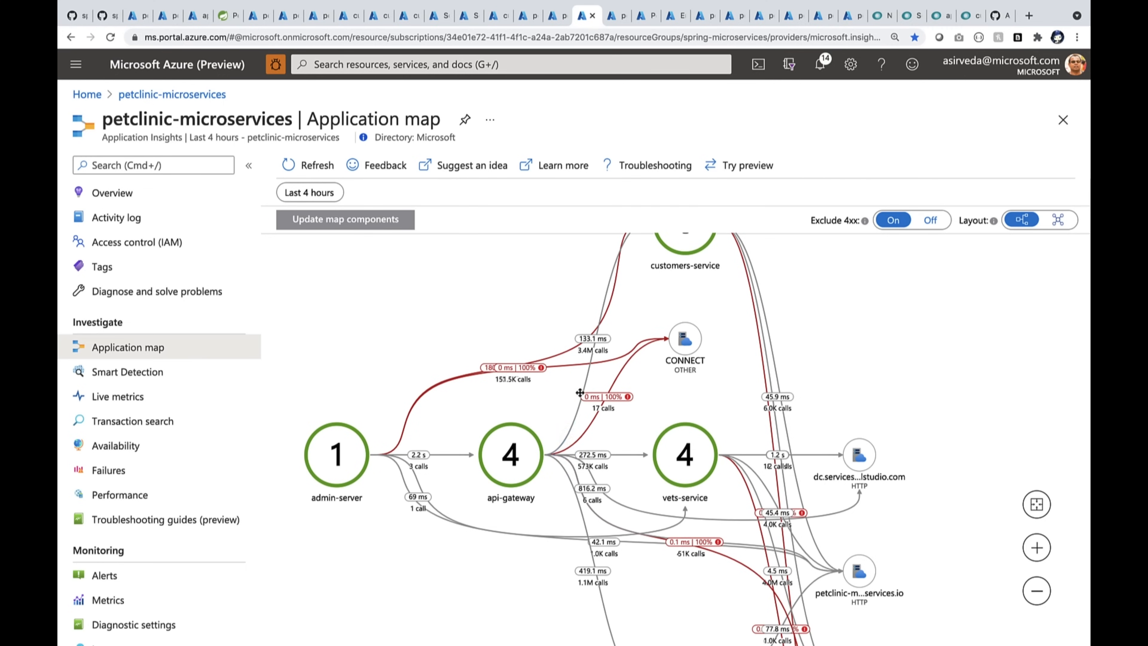
mouse_move(576, 446)
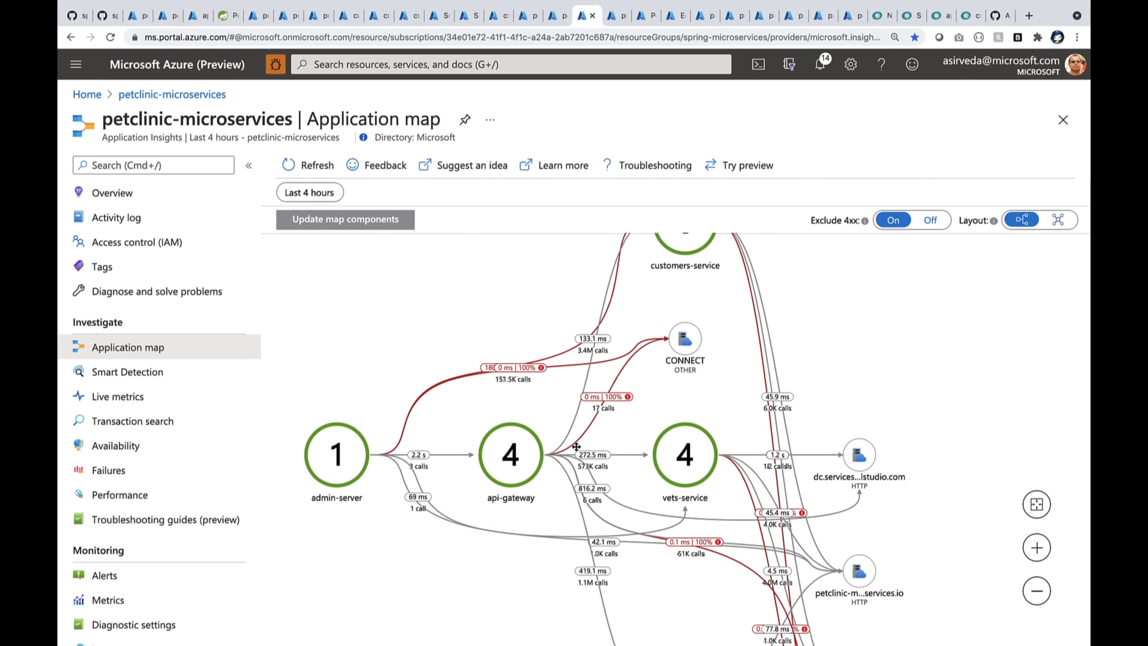
left_click(590, 339)
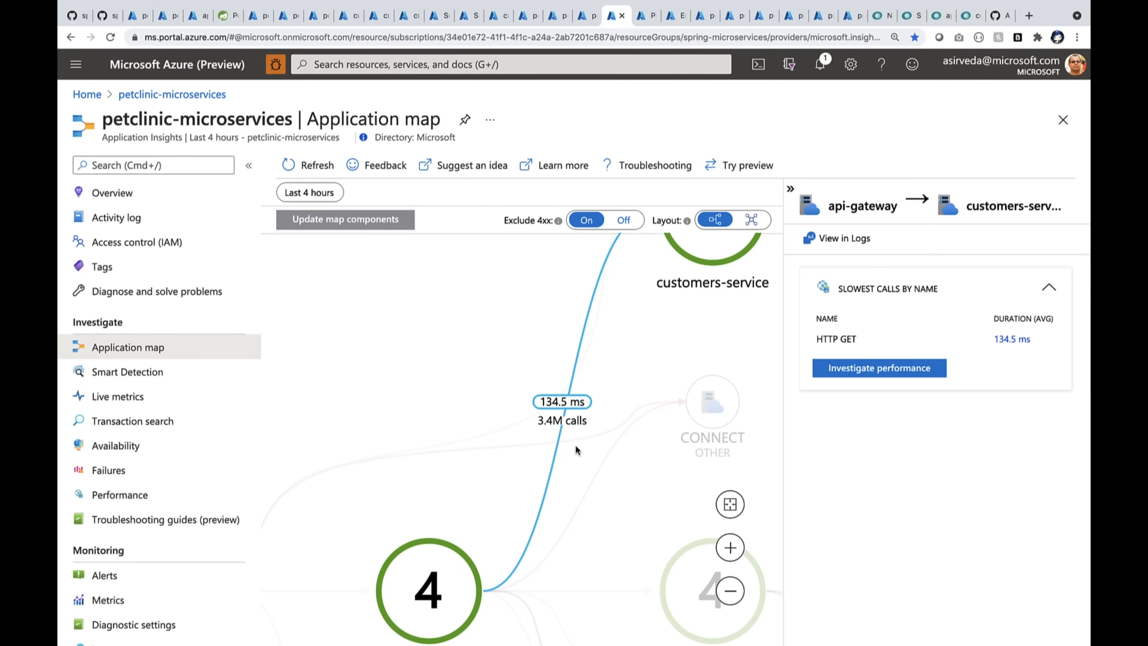
Dismiss the call details to show the full map with per-service instance counts.
left_click(877, 368)
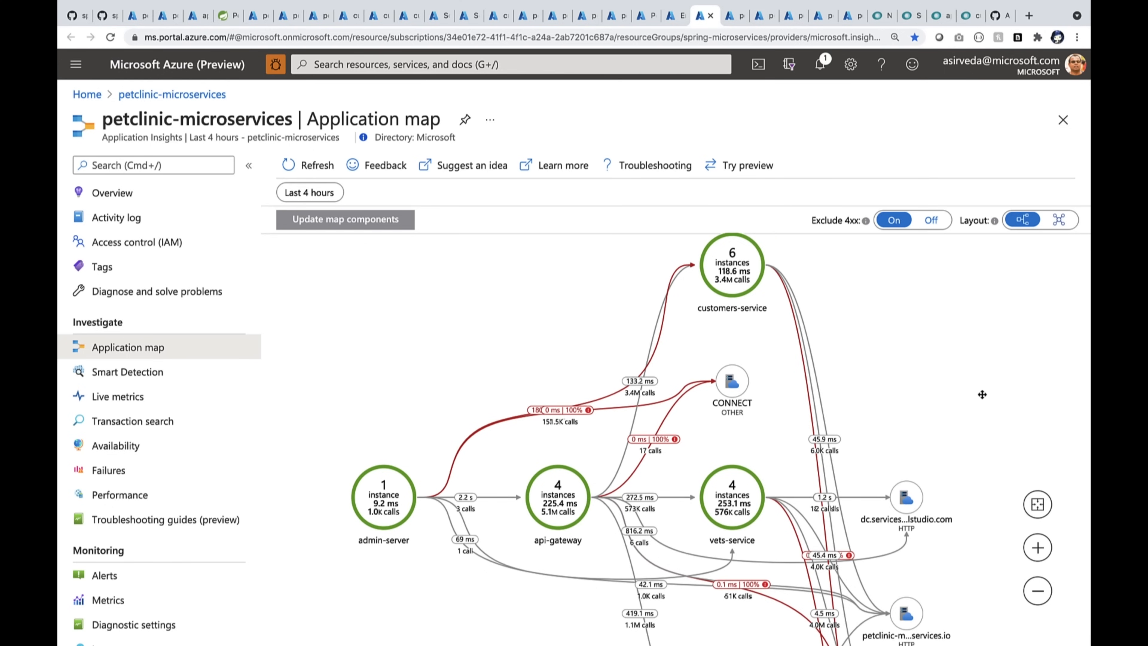
mouse_move(590, 529)
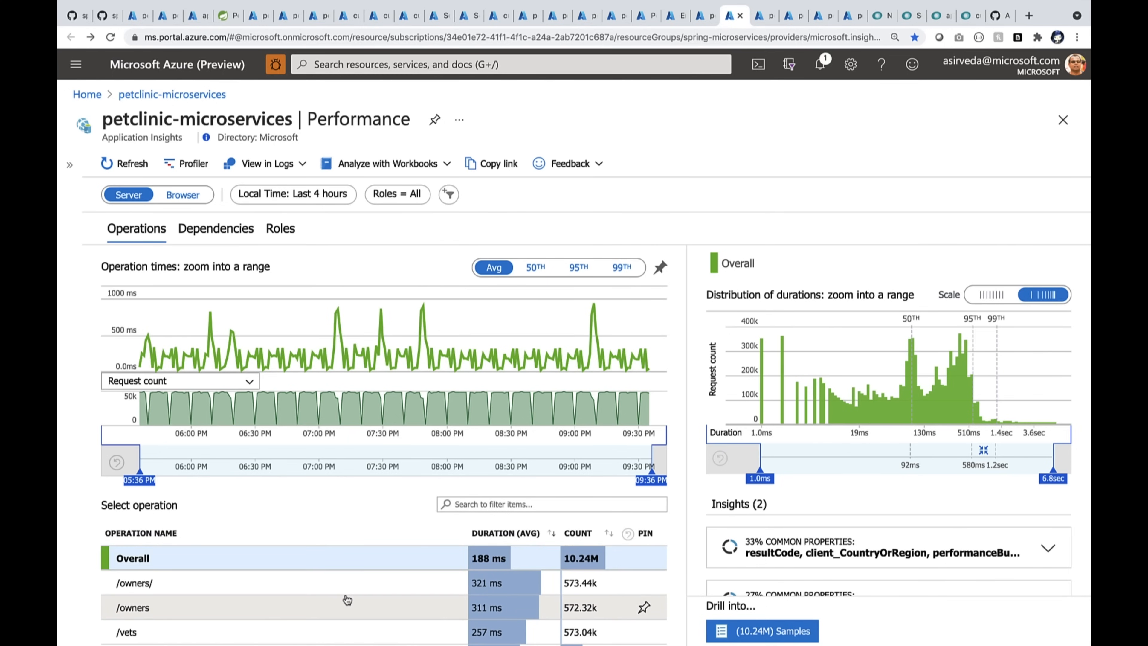
View dependency response times averaging 80.5 ms, then the Failures server exceptions list.
left_click(215, 228)
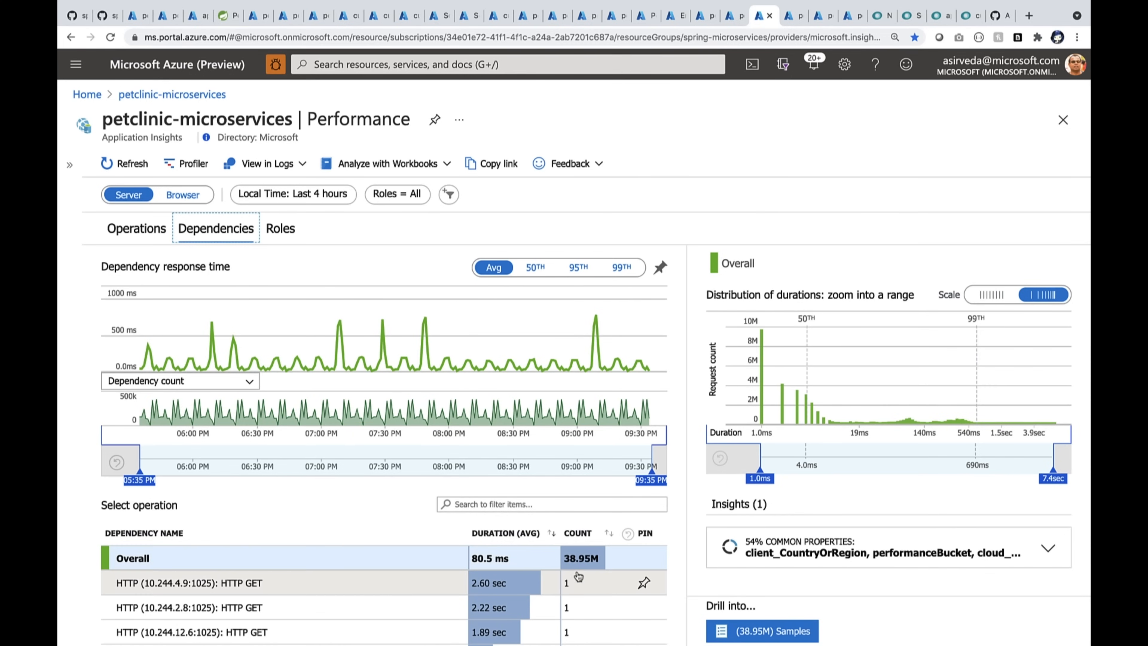
scroll("down", 3)
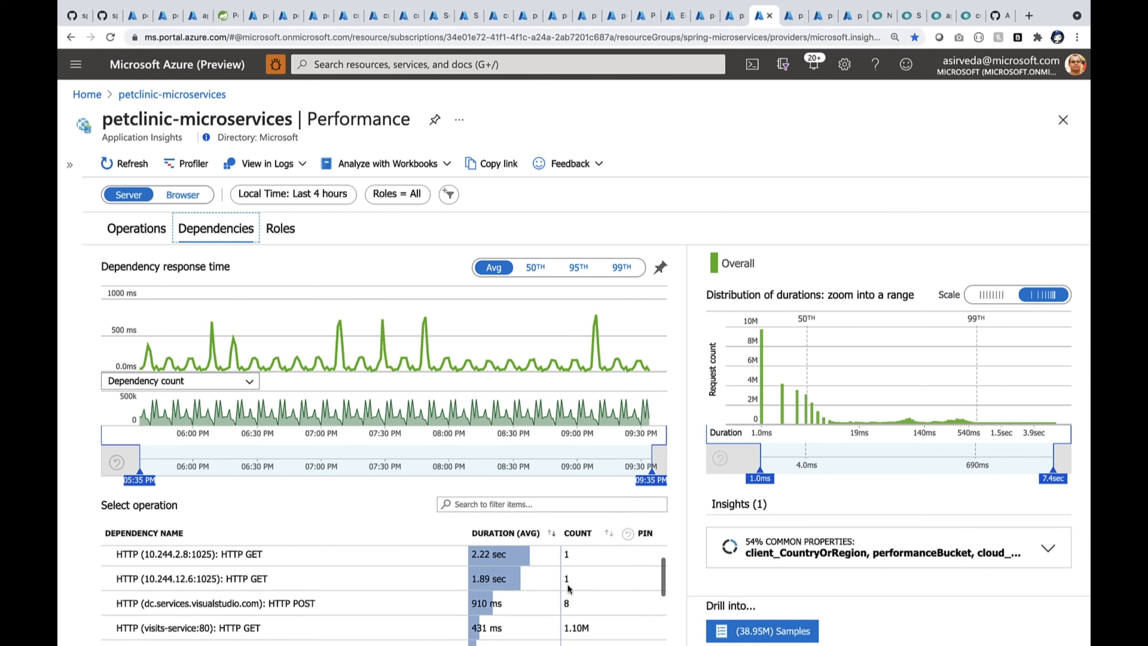
type("sql")
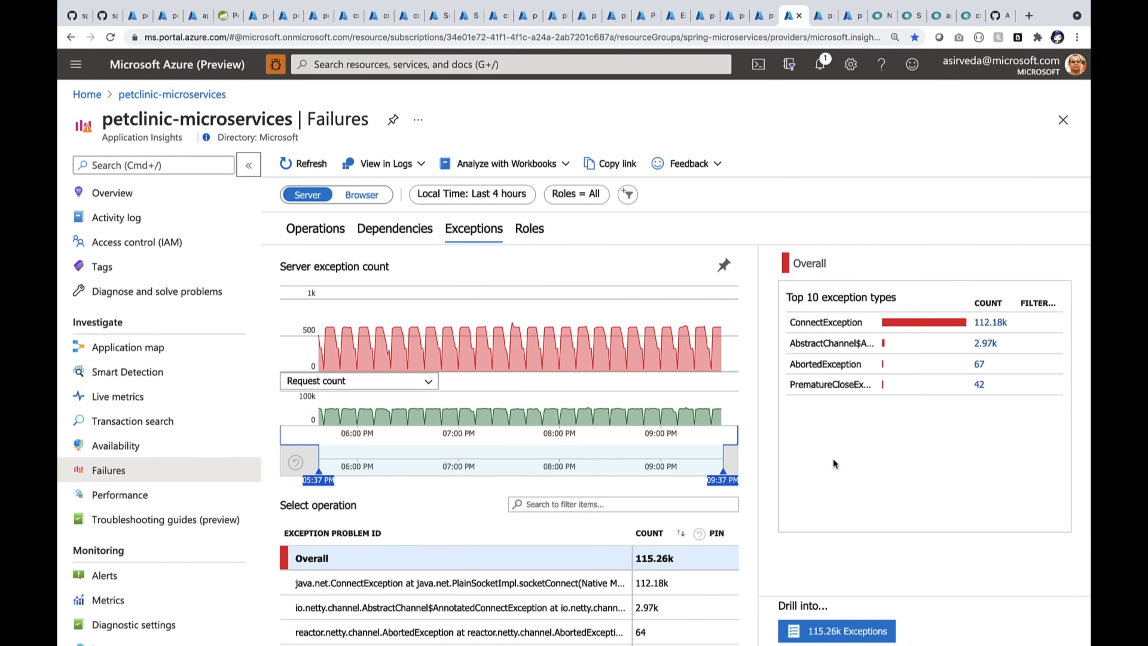
View the customers-service APM summary in New Relic ONE with 12.2k rpm throughput.
left_click(107, 600)
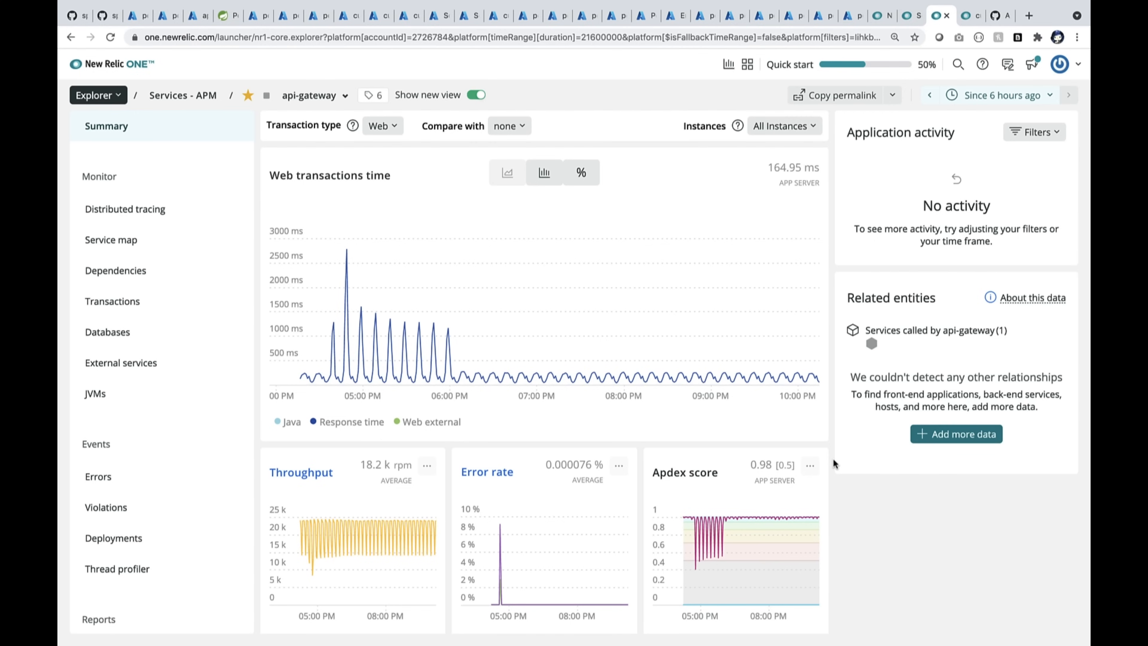
left_click(313, 94)
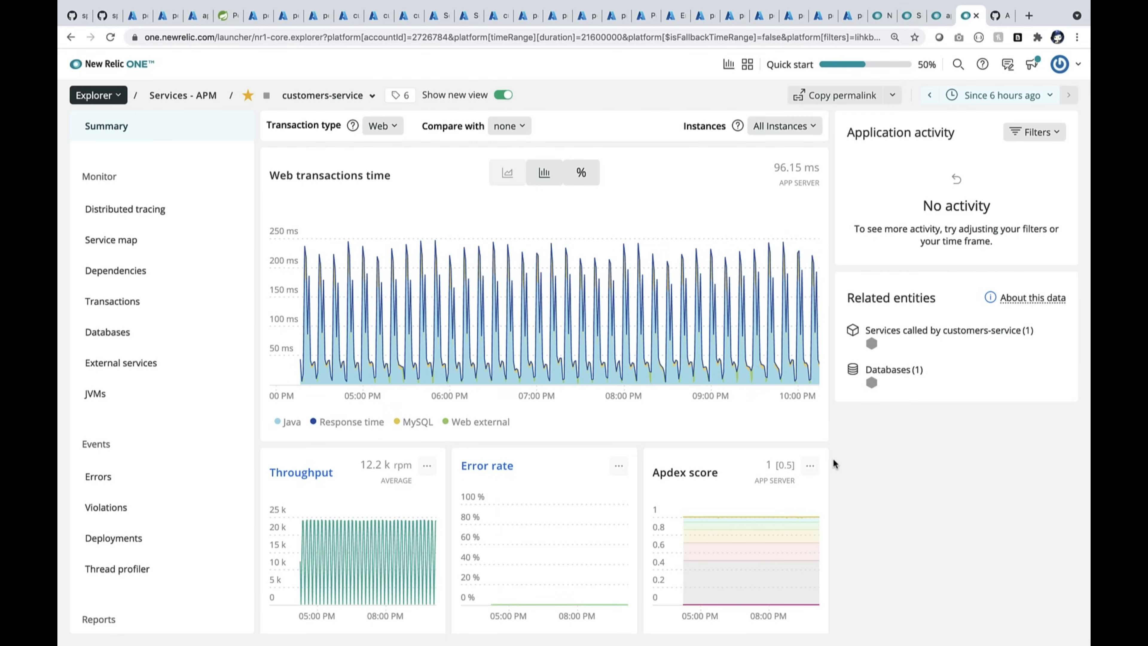